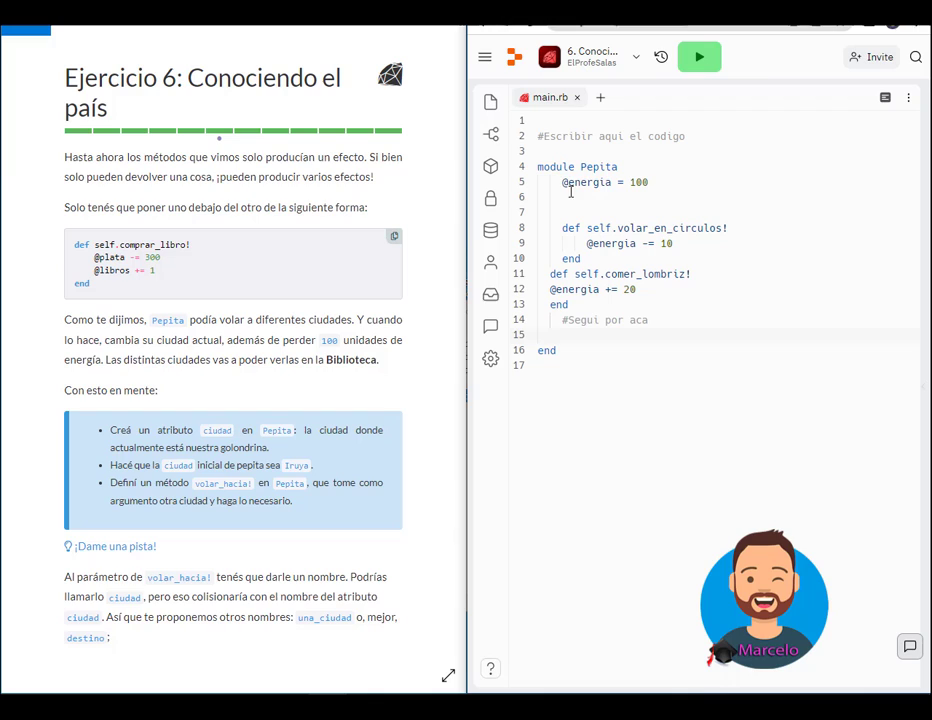
{"action": "type", "text": "@ciudad"}
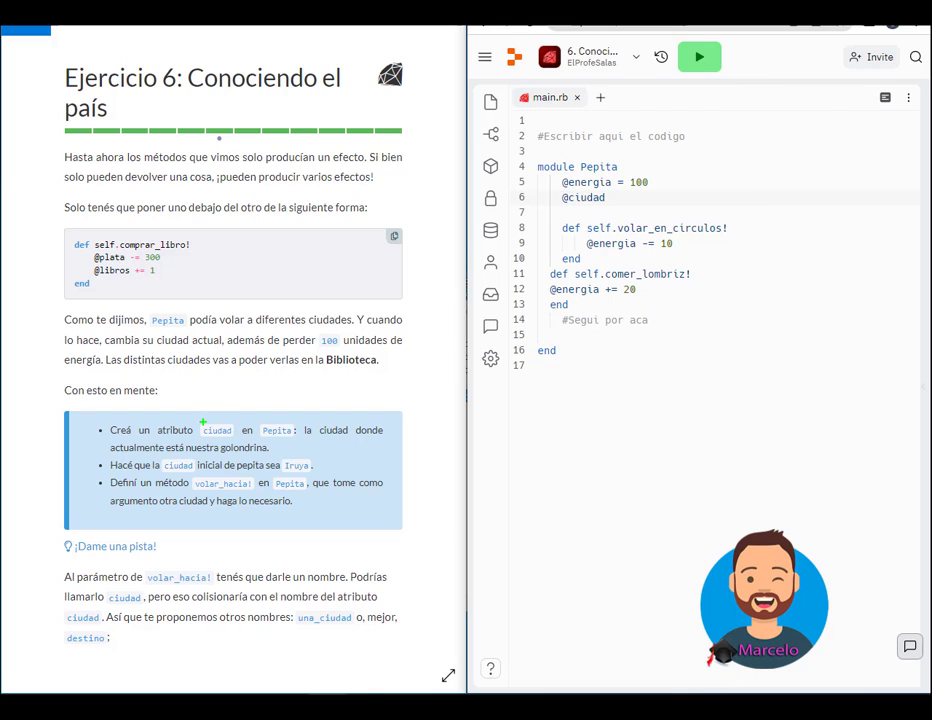
{"action": "double_click", "coordinate": [216, 430]}
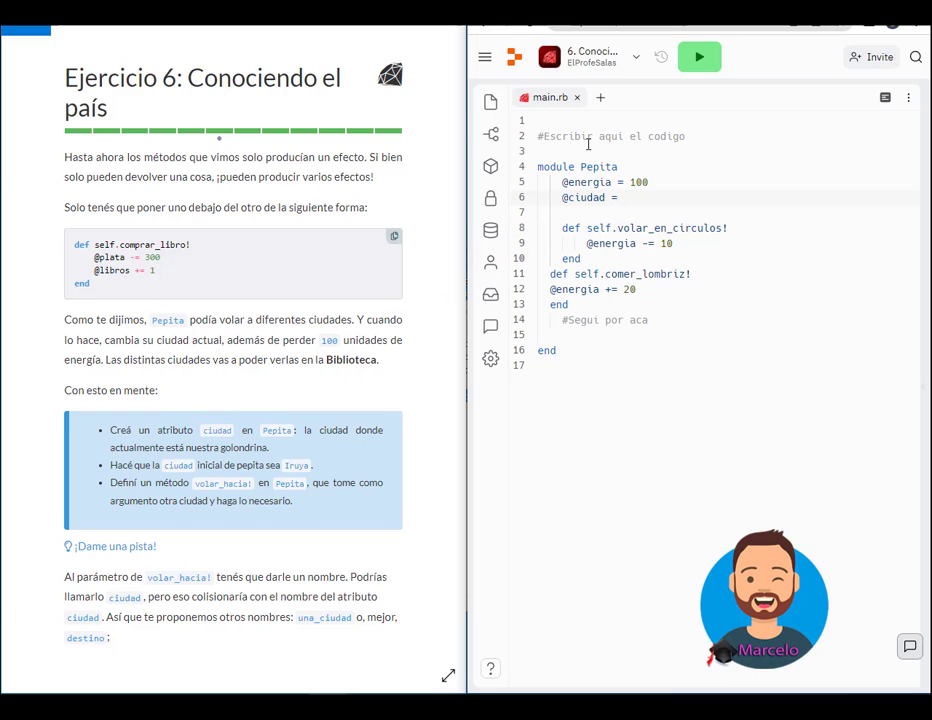
{"action": "type", "text": "Iruya"}
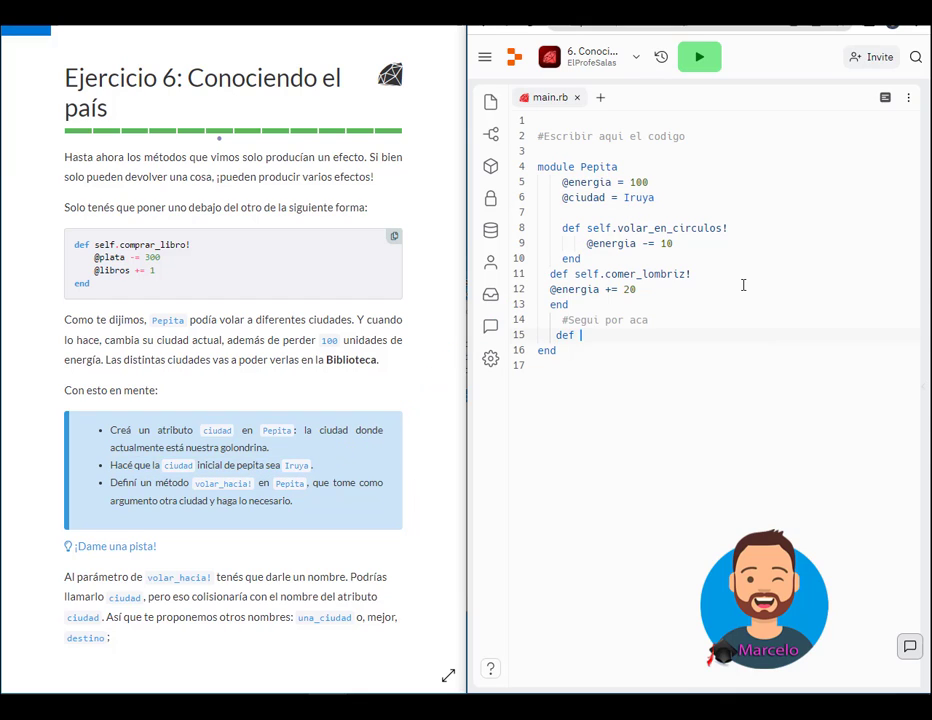
- Define self.volar_hacia! with parameter un_destino, closed by end
{"action": "type", "text": "self. volar_hac"}
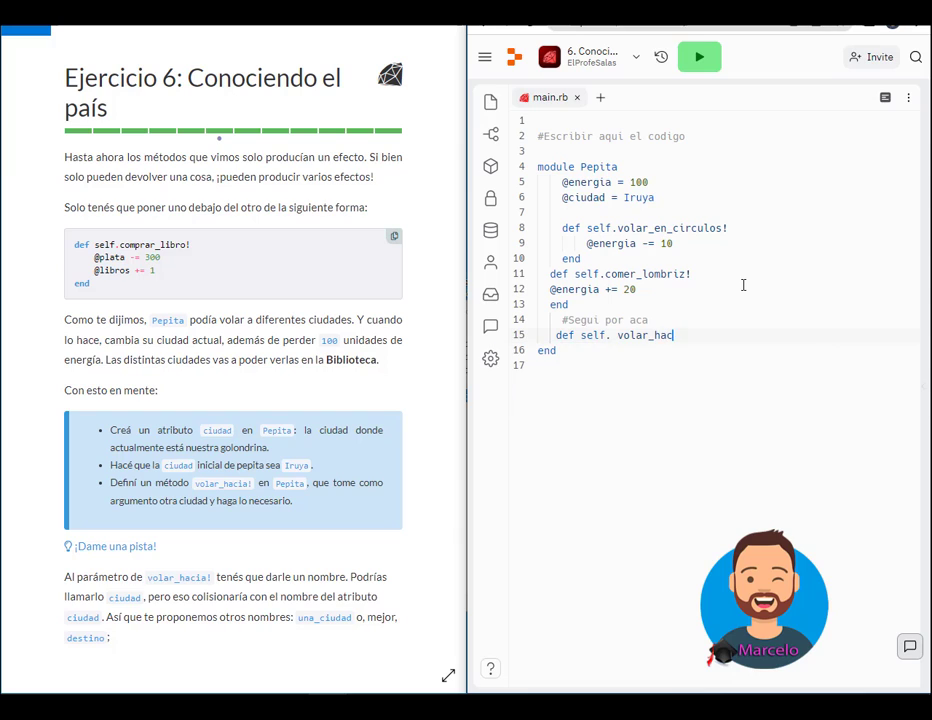
{"action": "type", "text": "ia!"}
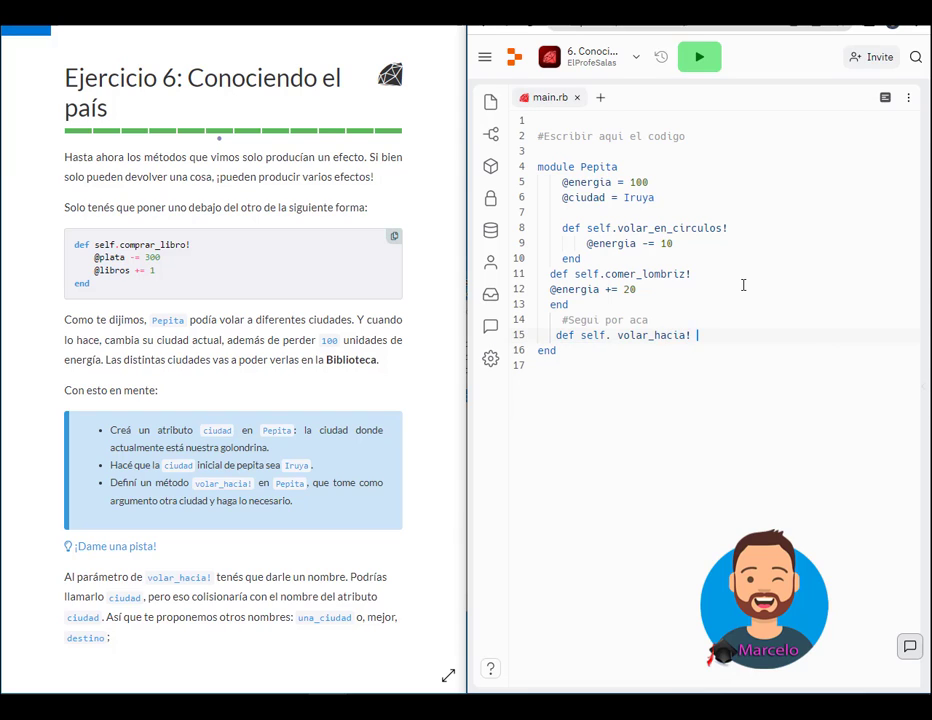
{"action": "type", "text": "un_destino"}
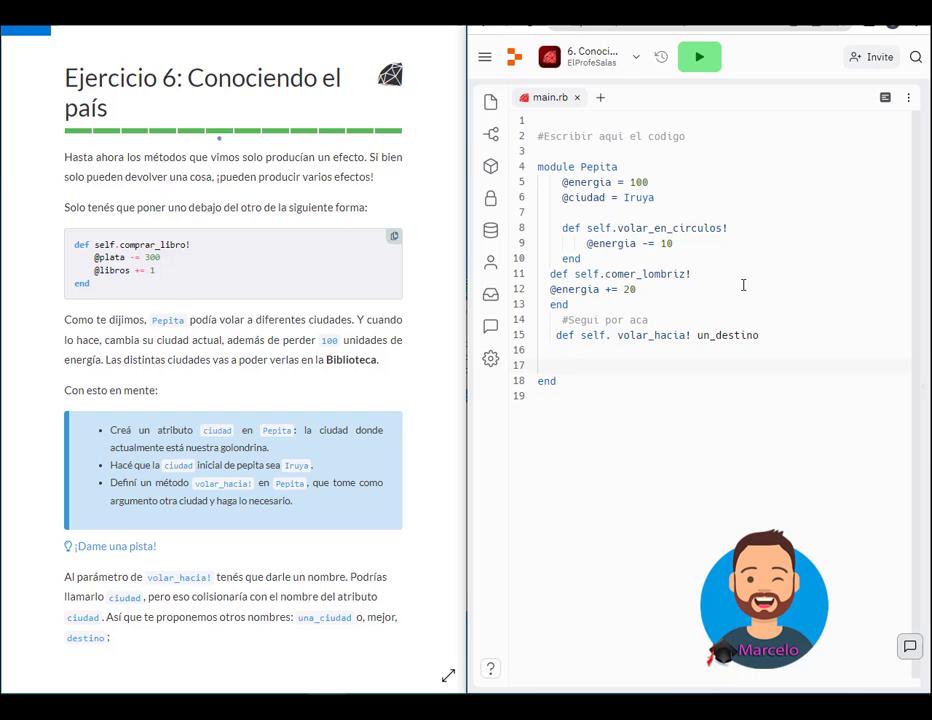
{"action": "type", "text": "end"}
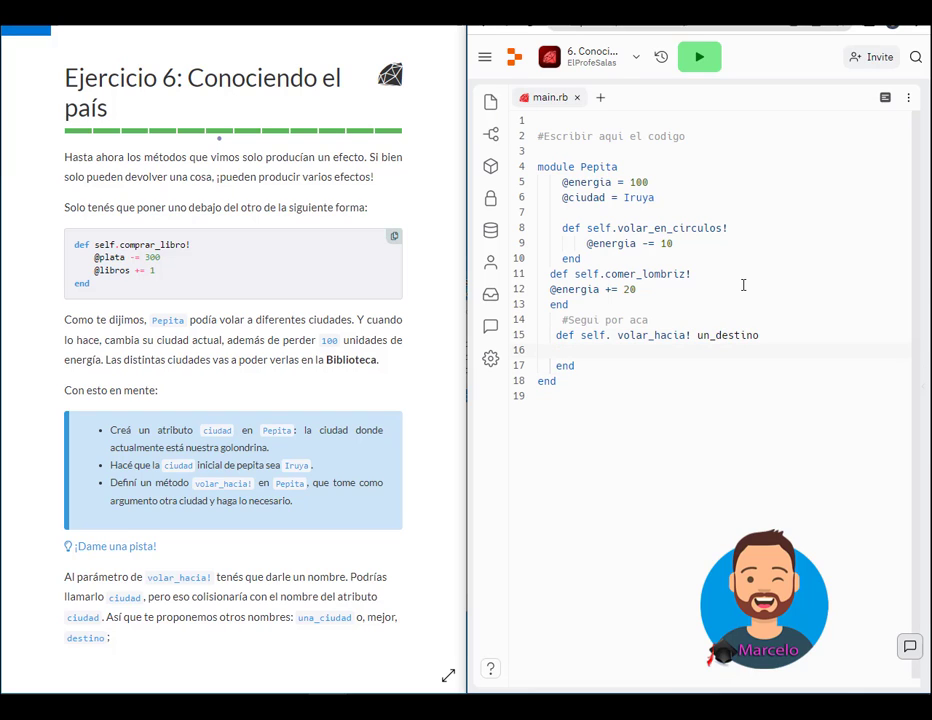
{"action": "type", "text": "@"}
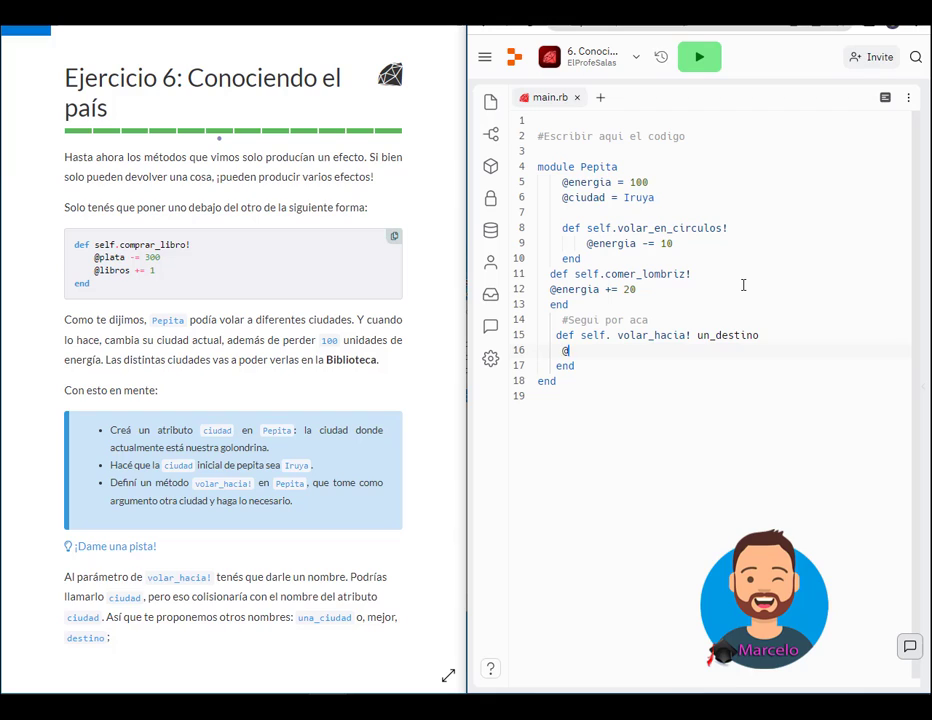
{"action": "type", "text": "ciudad ="}
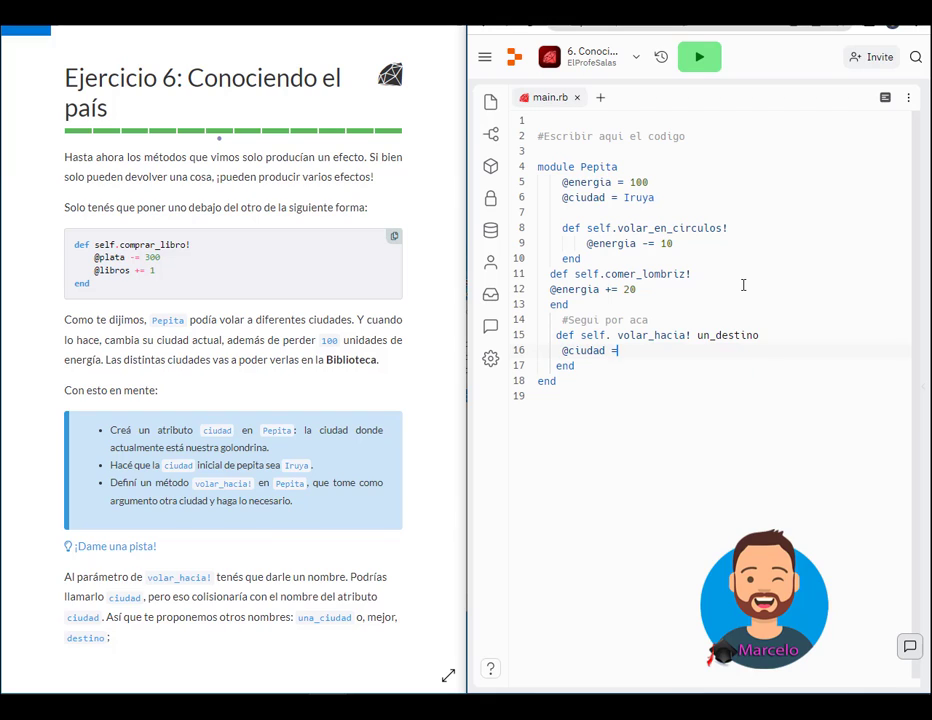
{"action": "type", "text": "un_destino"}
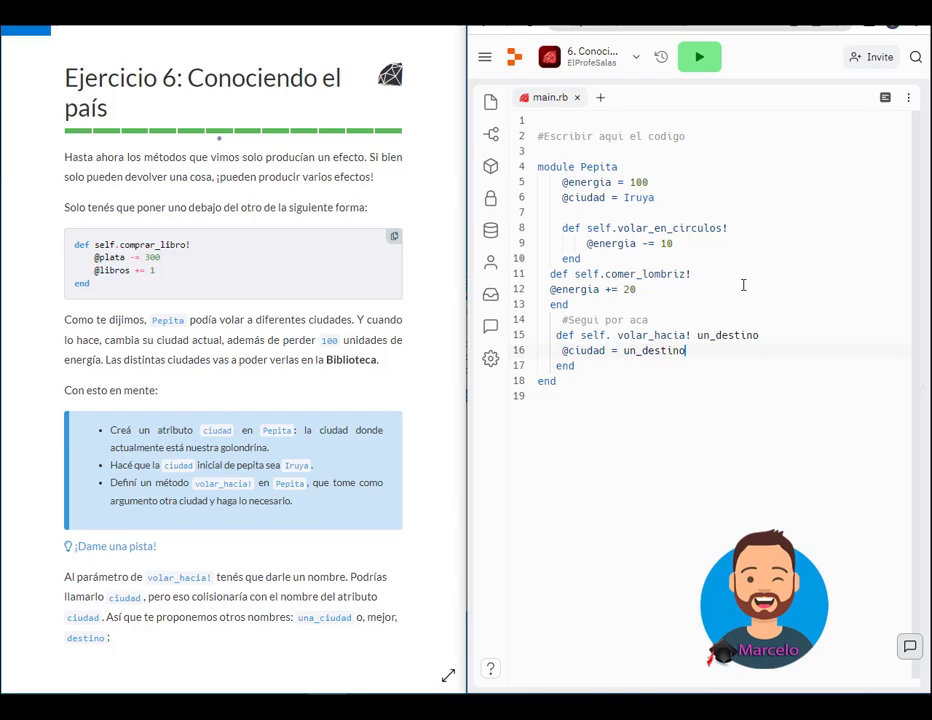
{"action": "key", "text": "enter"}
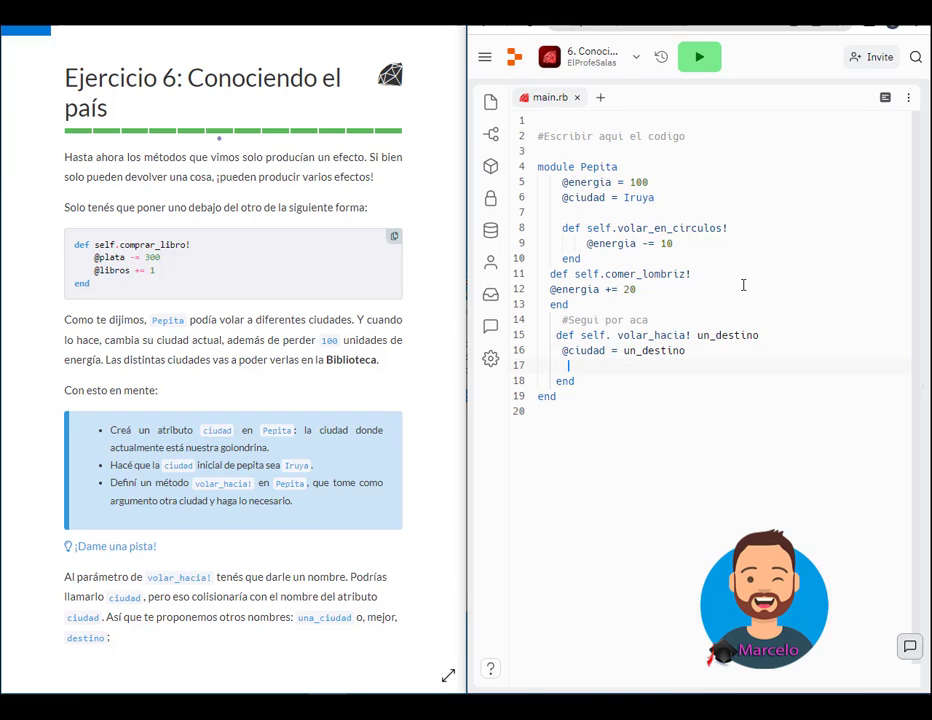
{"action": "mouse_move", "coordinate": [495, 435]}
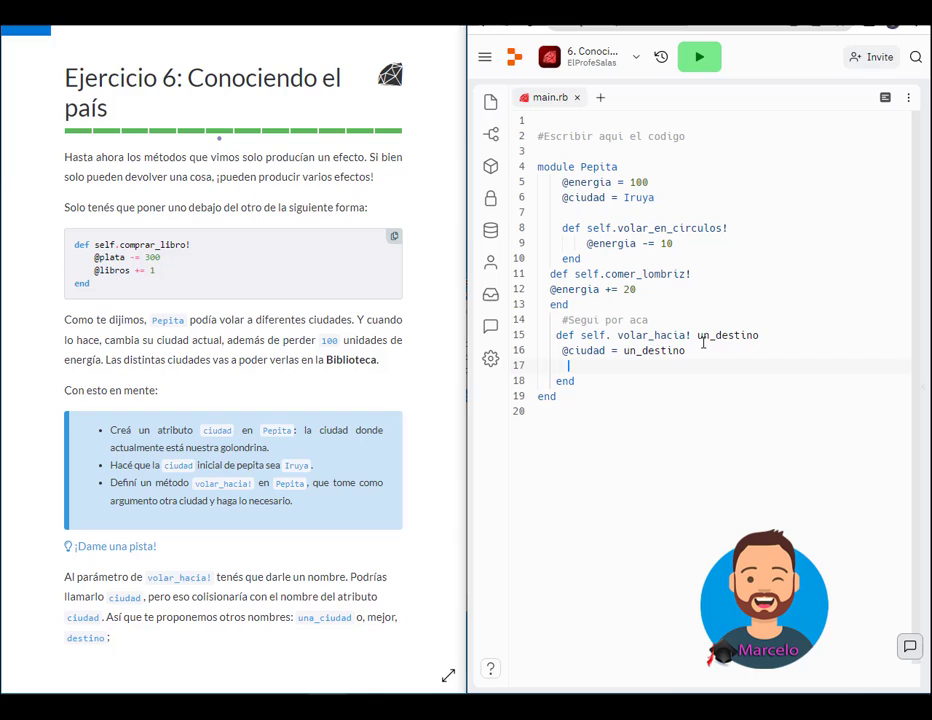
{"action": "type", "text": "@energia -= 100"}
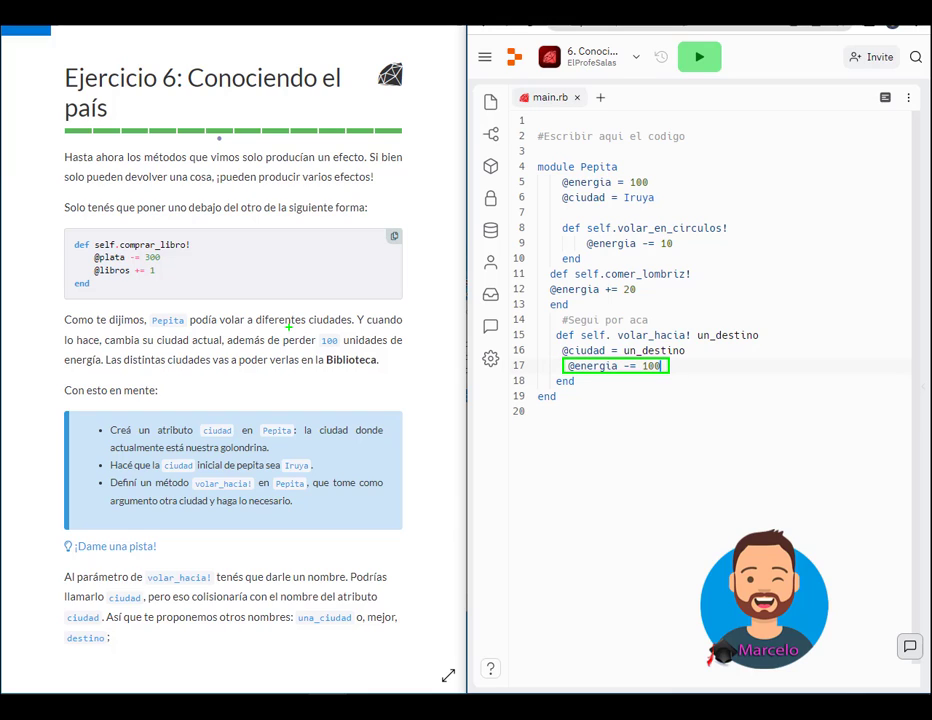
{"action": "double_click", "coordinate": [127, 341]}
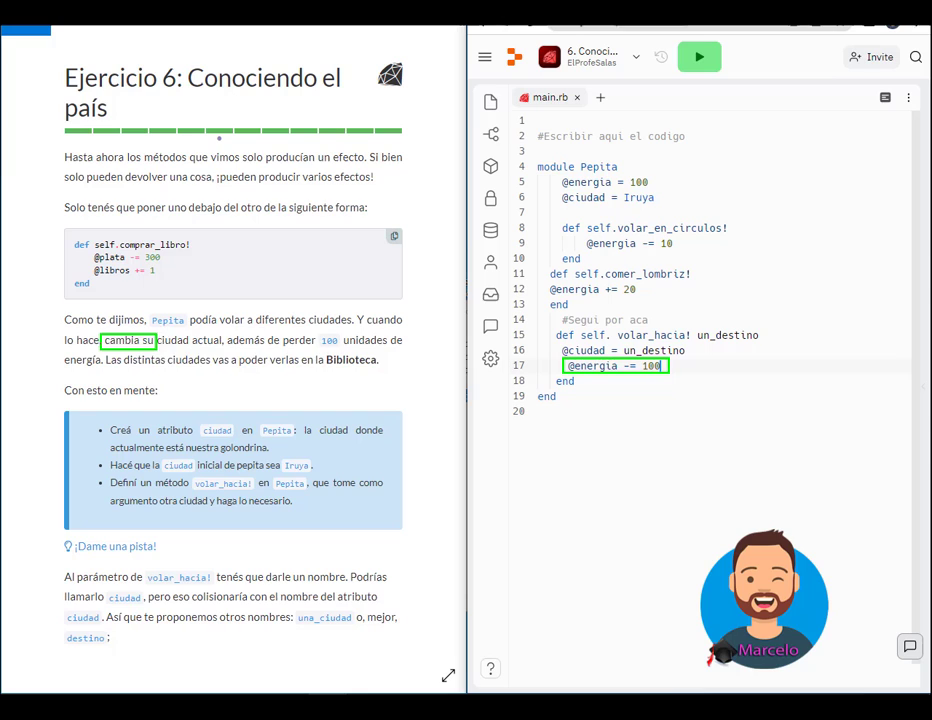